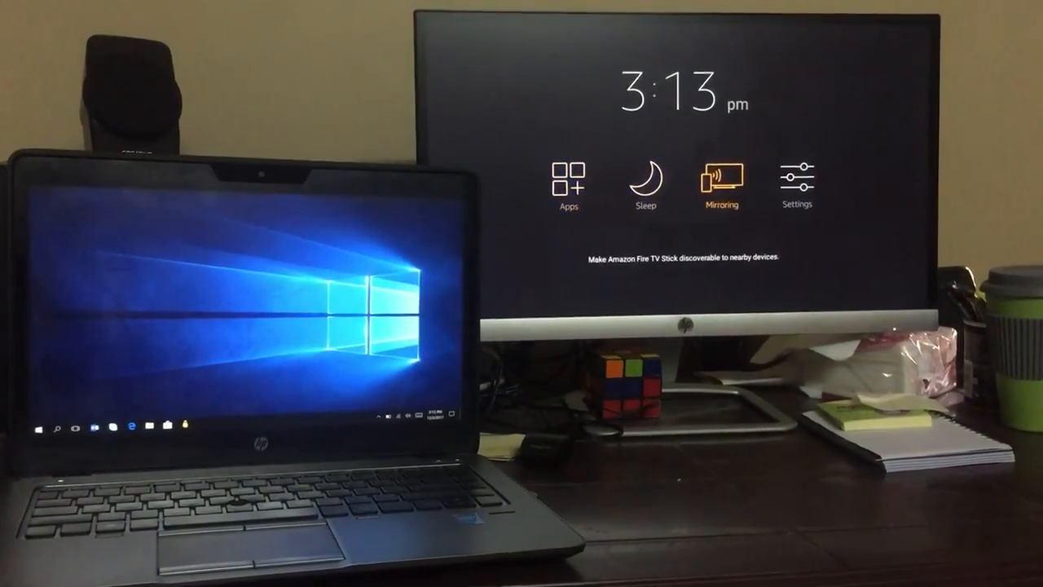
# Turn on Mirroring from the Fire TV quick menu.
pyautogui.click(720, 177)
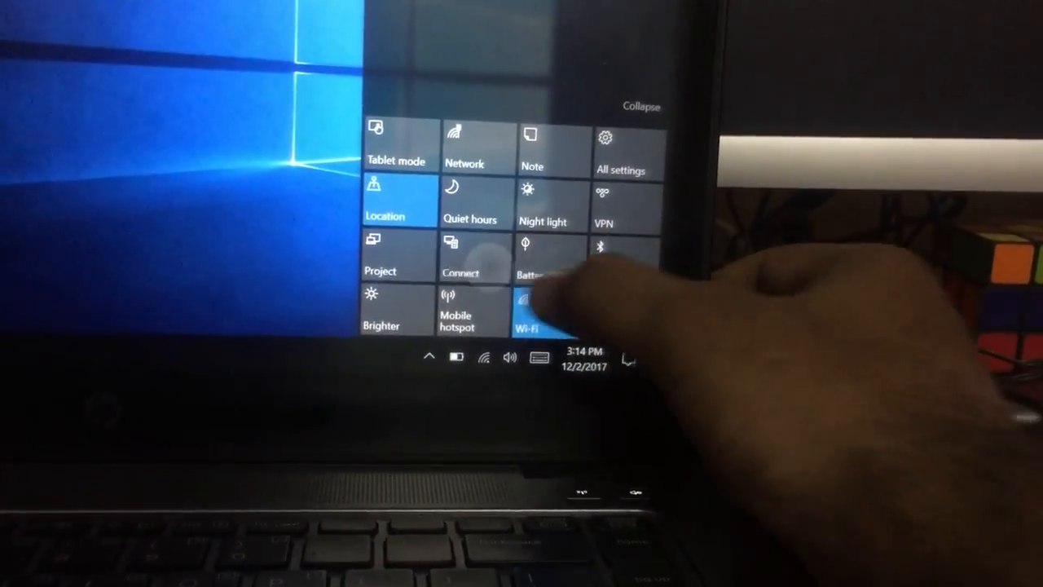
# Connect the laptop to Mohammed's Fire TV Stick from the Action Center Connect list.
pyautogui.click(462, 257)
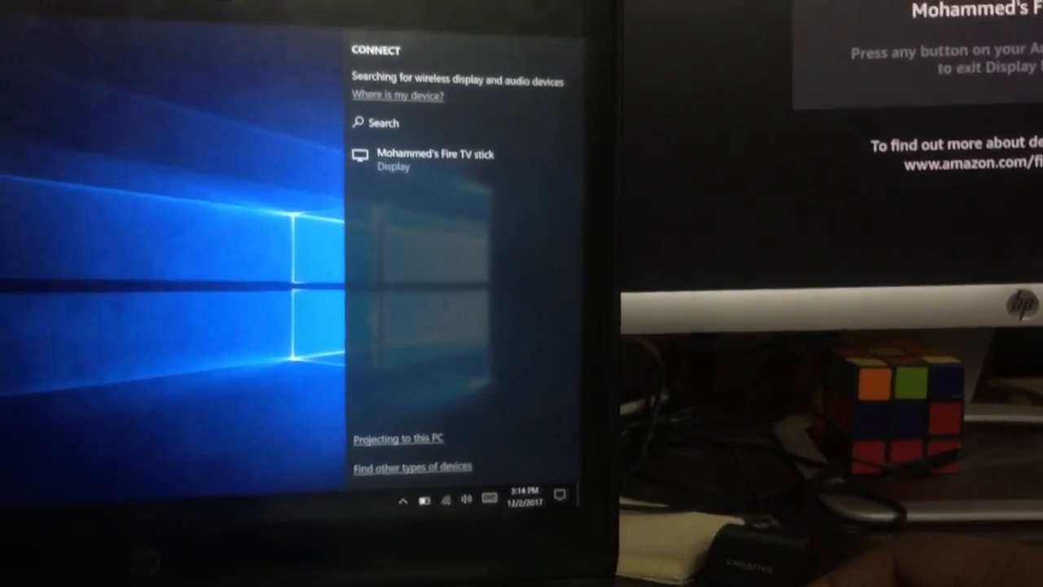
pyautogui.click(435, 160)
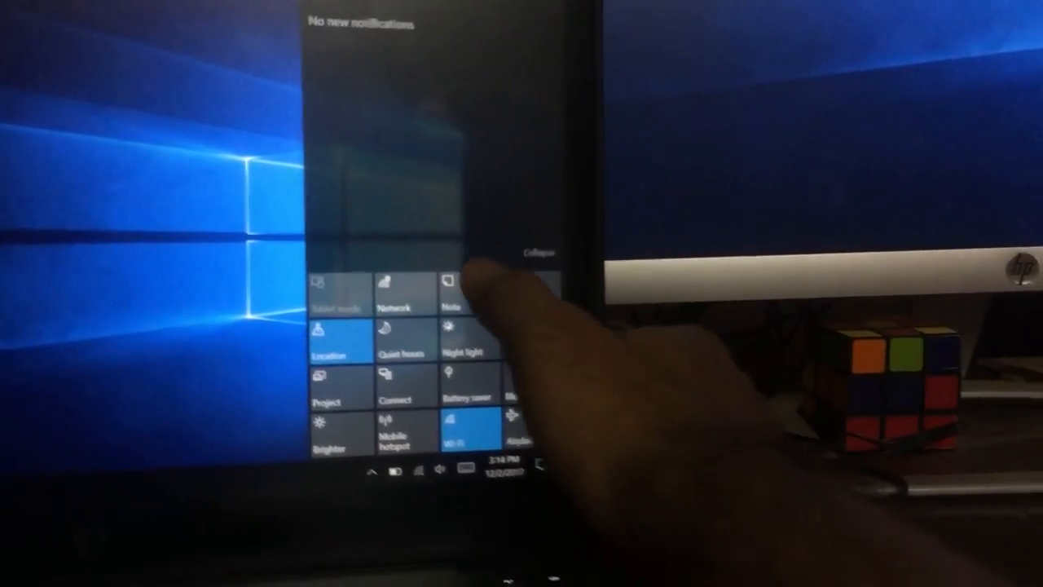
# Set the Windows projection mode to Duplicate.
pyautogui.click(330, 383)
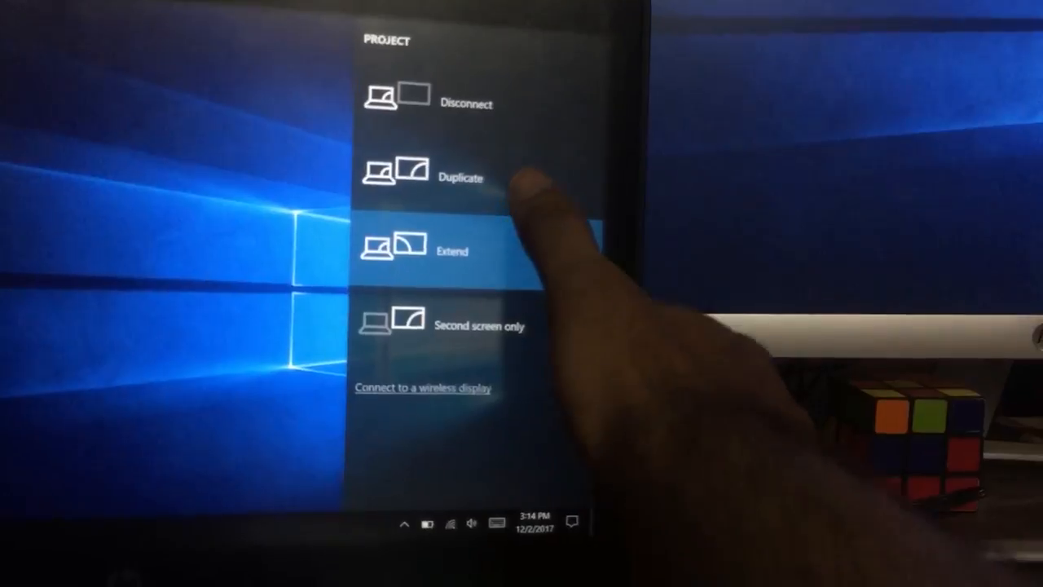
pyautogui.click(444, 172)
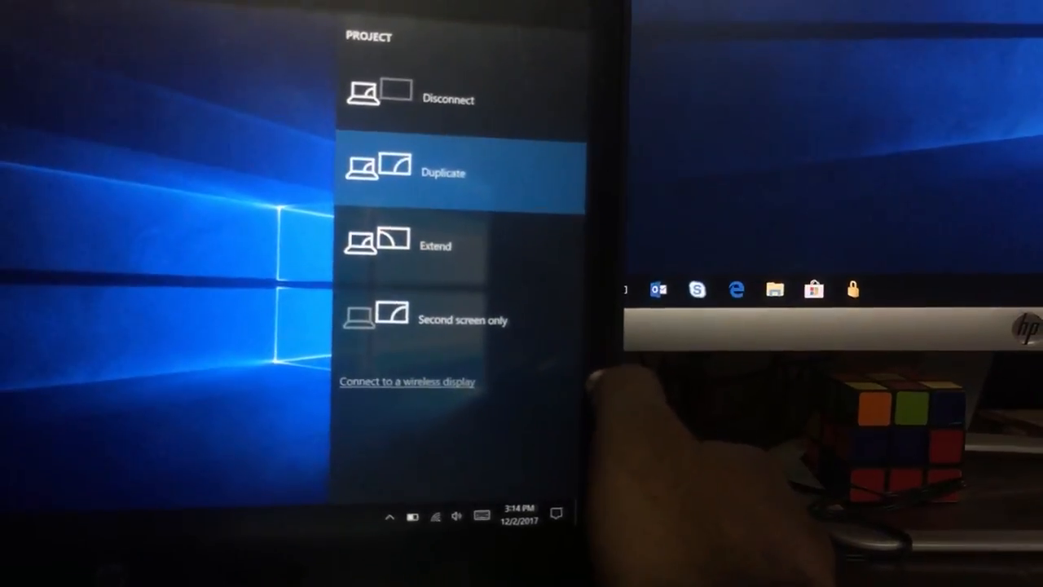